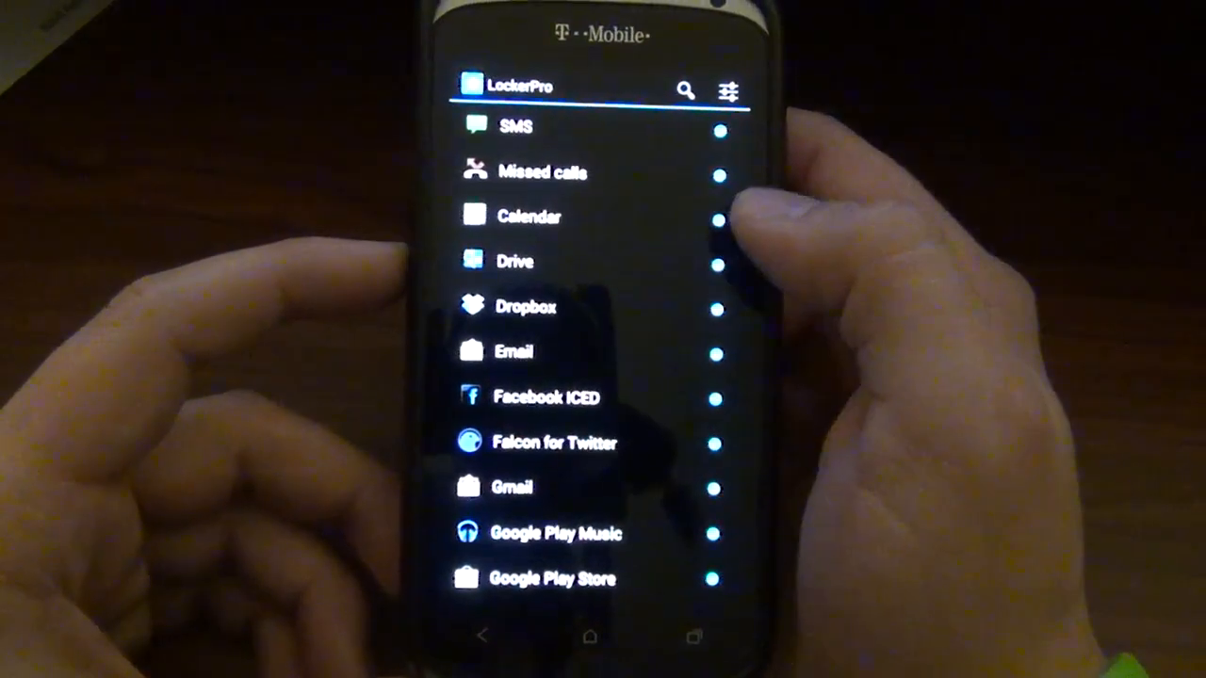
# - Open LockerPro's Lockscreen settings and view the Unlock animation options, leaving it on None
pyautogui.scroll(-3)
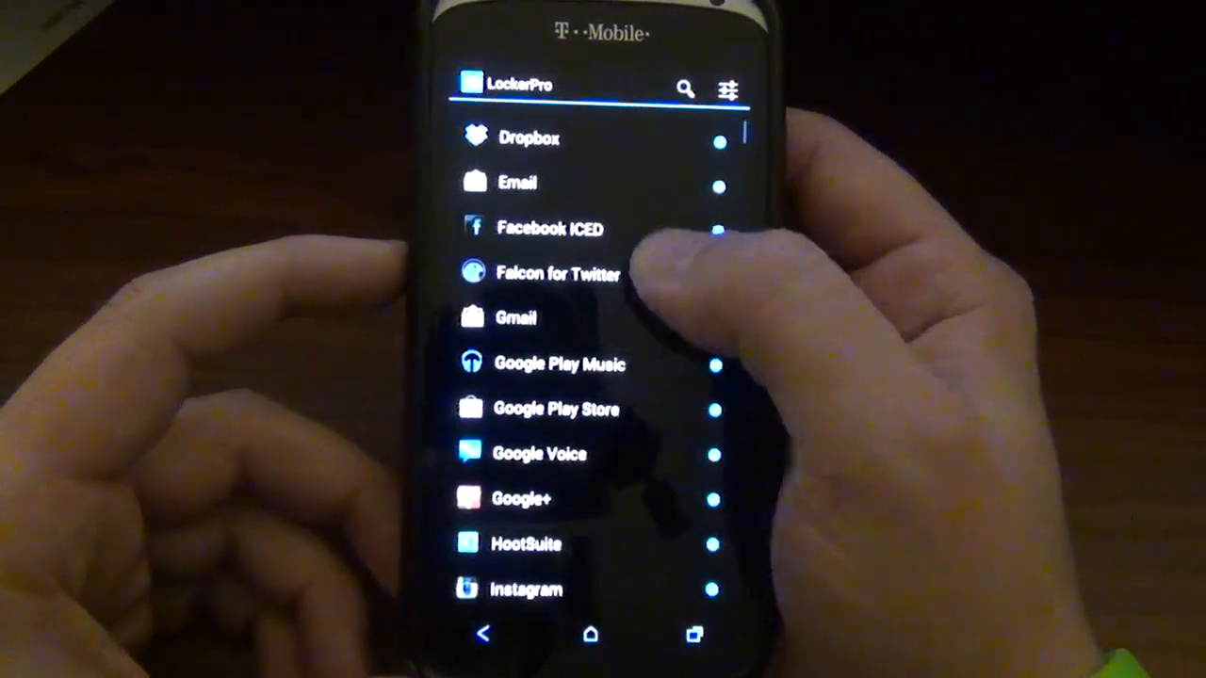
pyautogui.scroll(-3)
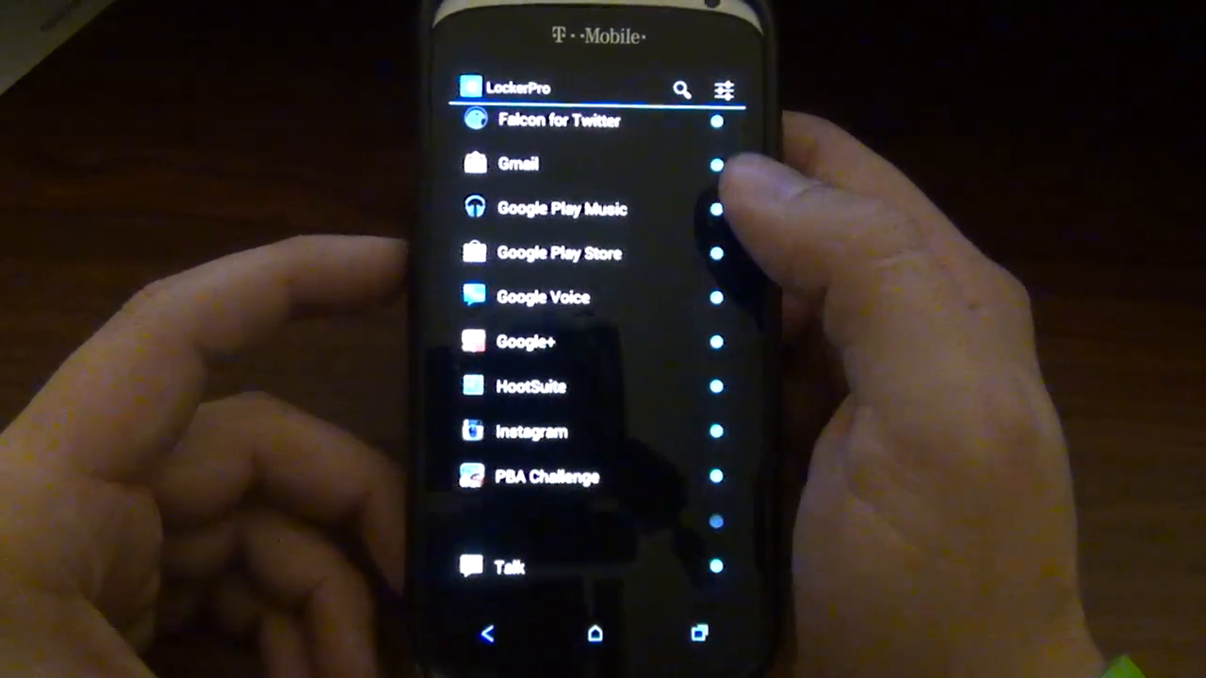
pyautogui.scroll(-3)
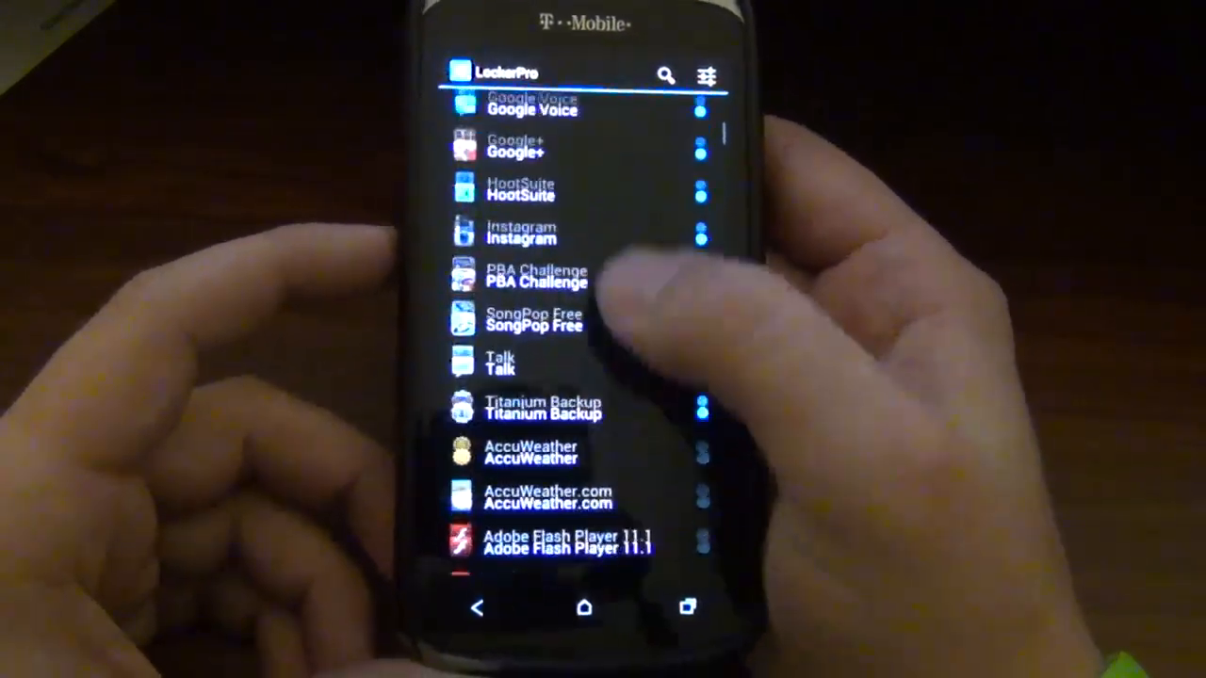
pyautogui.scroll(-3)
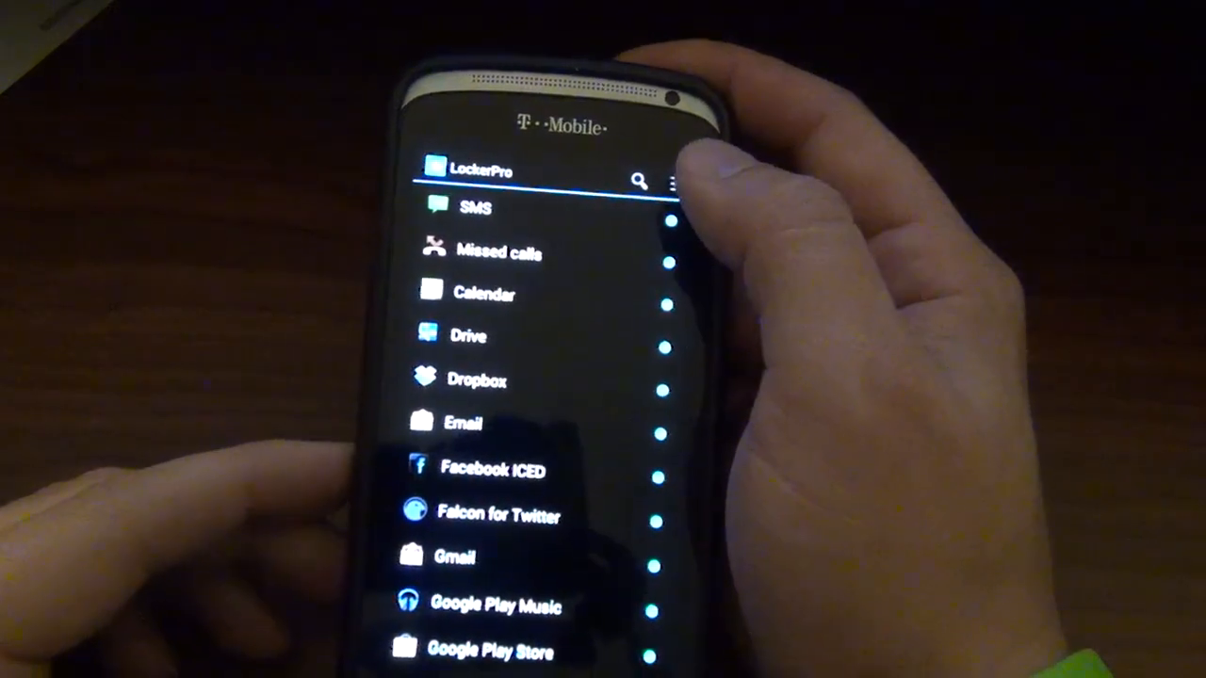
pyautogui.click(659, 178)
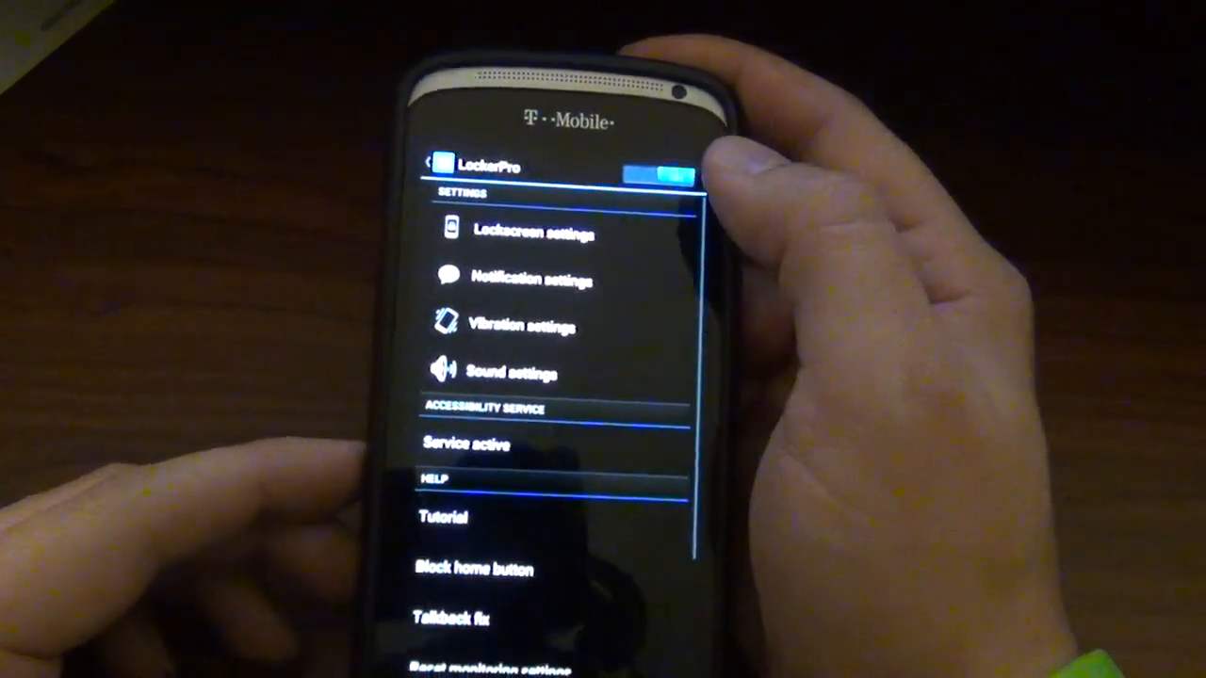
pyautogui.click(532, 233)
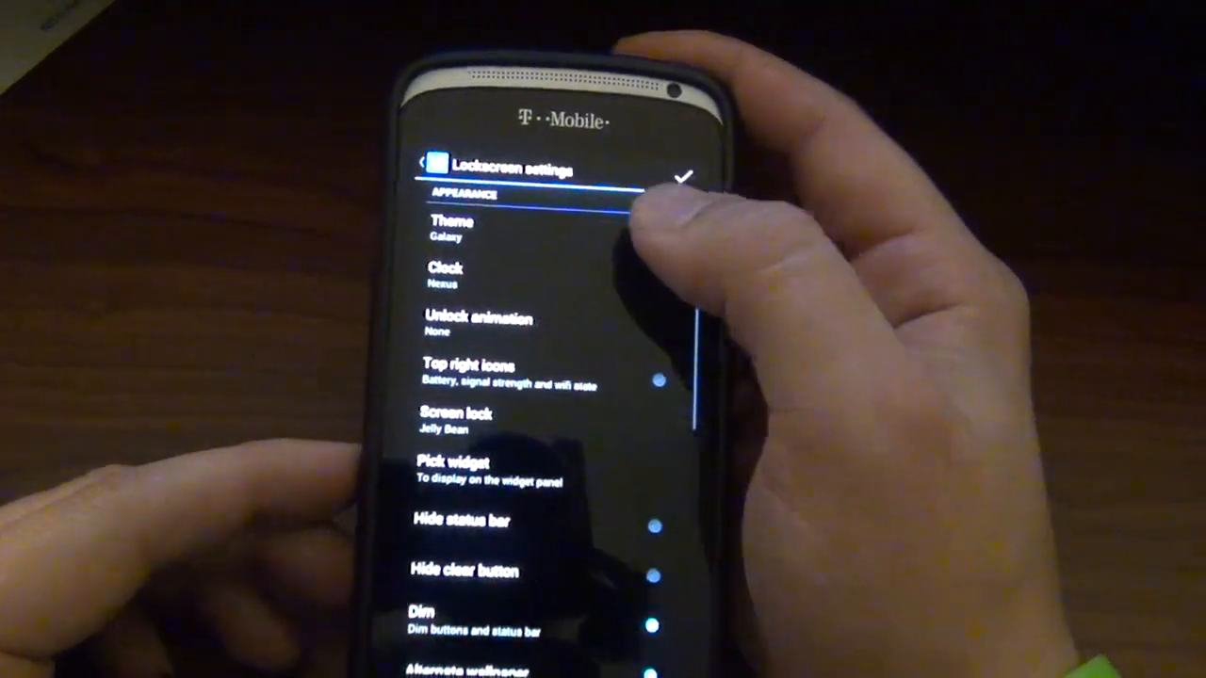
pyautogui.click(459, 226)
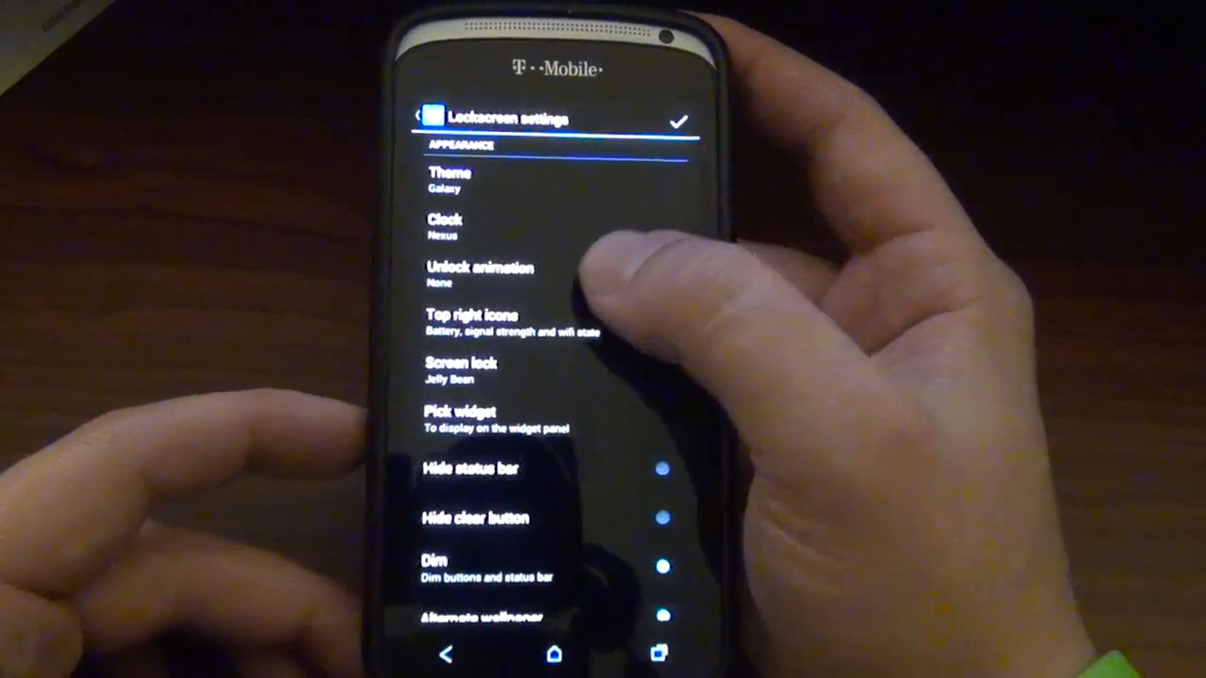
pyautogui.click(478, 273)
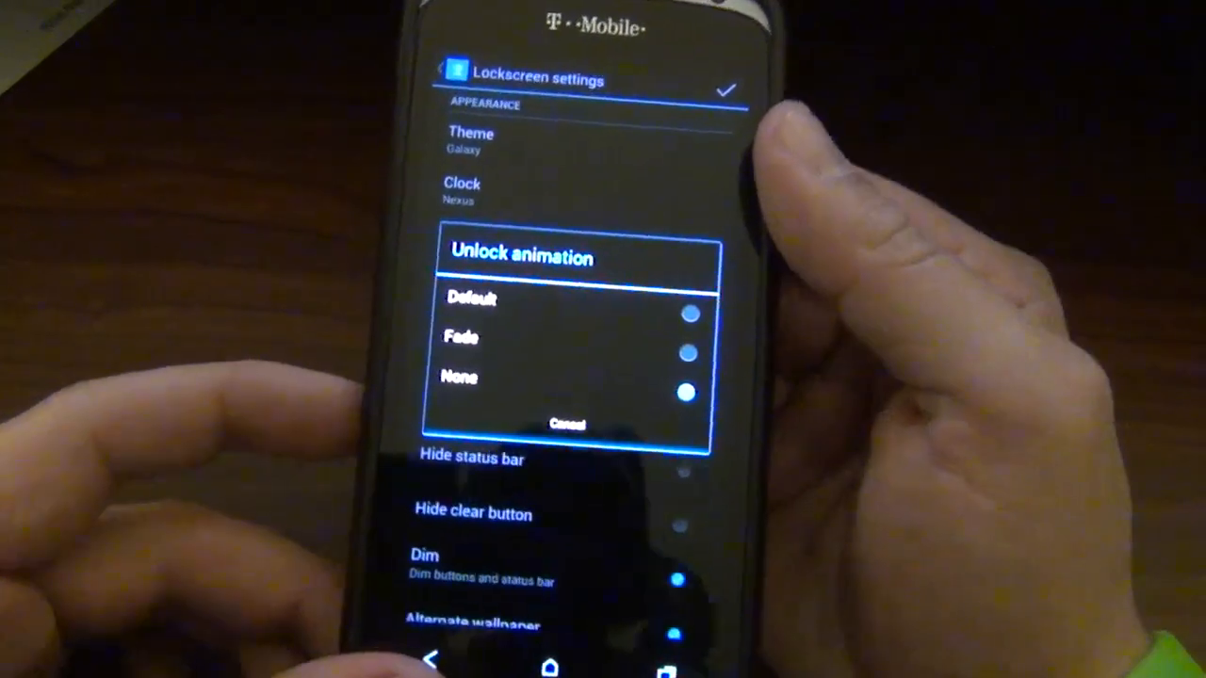
pyautogui.click(458, 377)
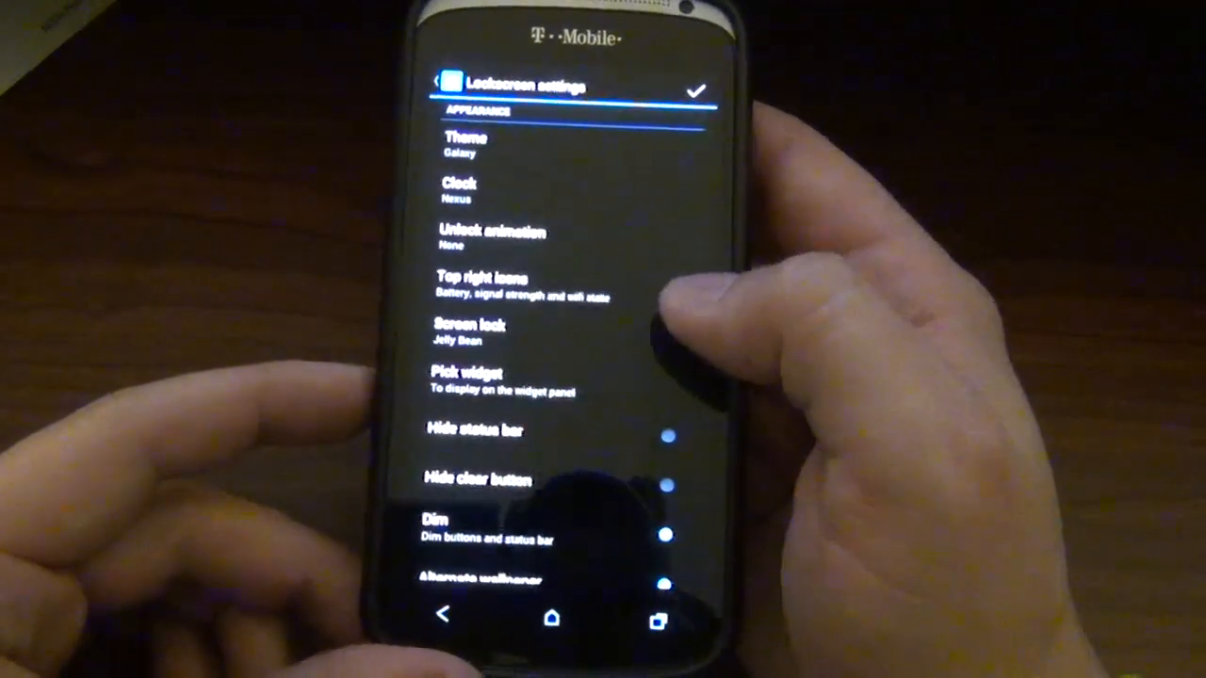
# - Scroll the lockscreen behavior options down to Test lockscreen, then return to the LockerPro settings menu
pyautogui.scroll(-3)
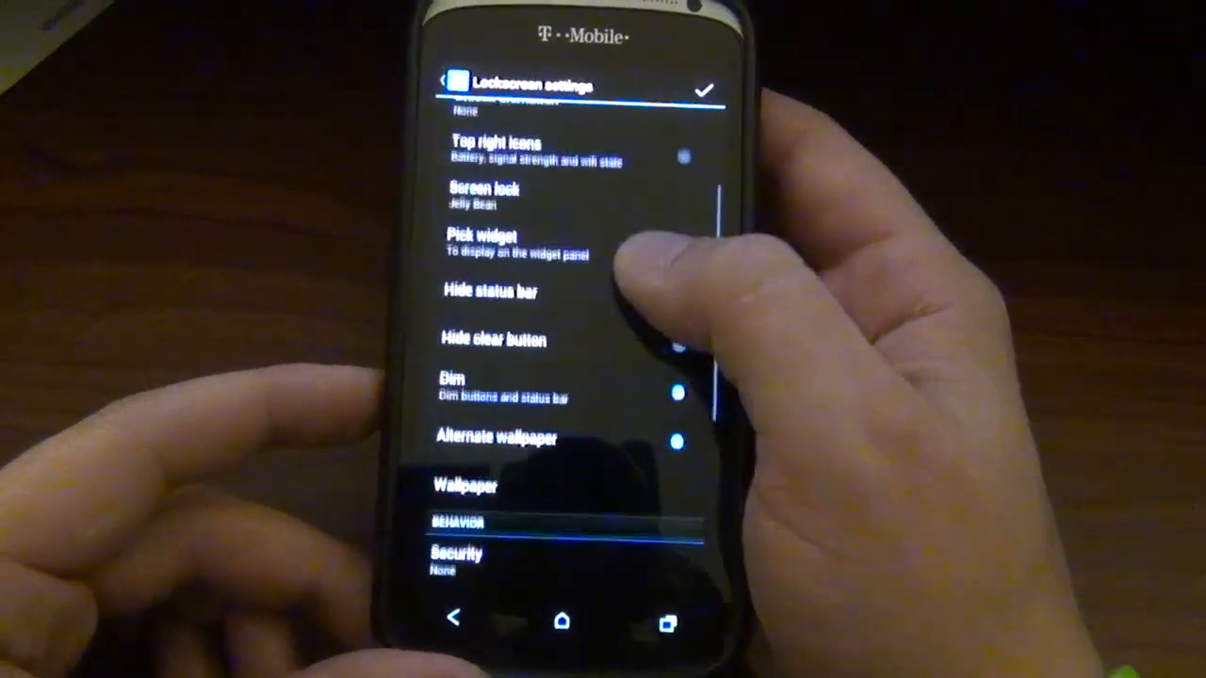
pyautogui.scroll(-3)
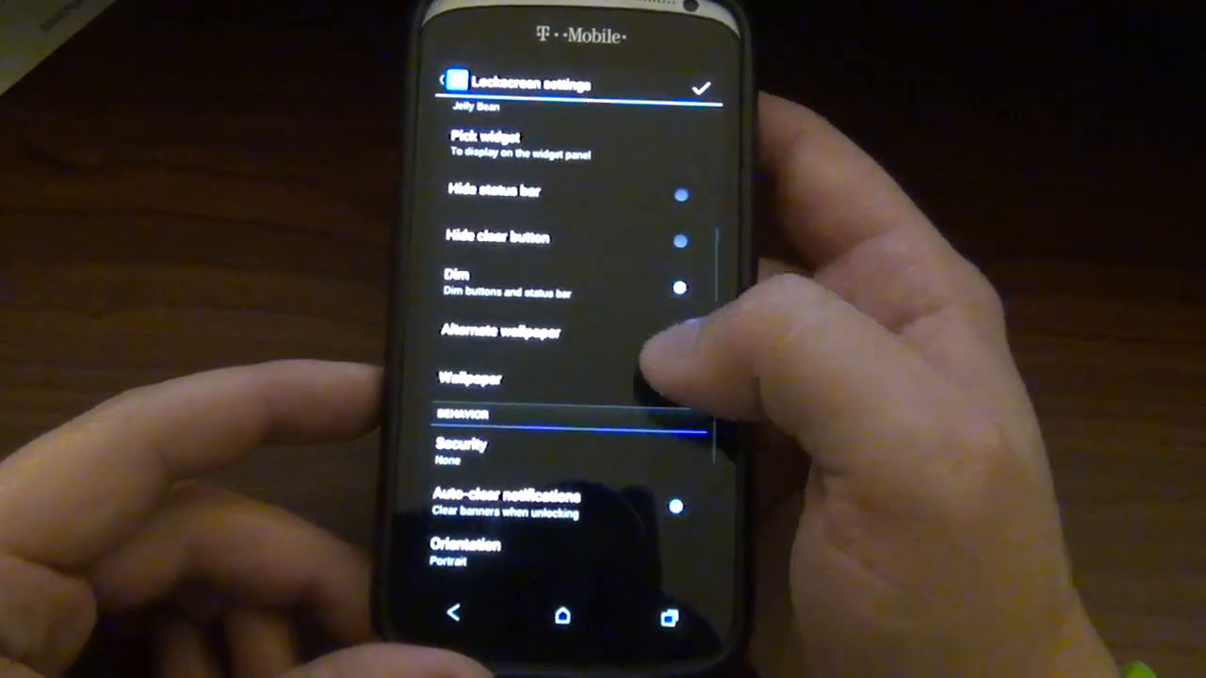
pyautogui.scroll(-3)
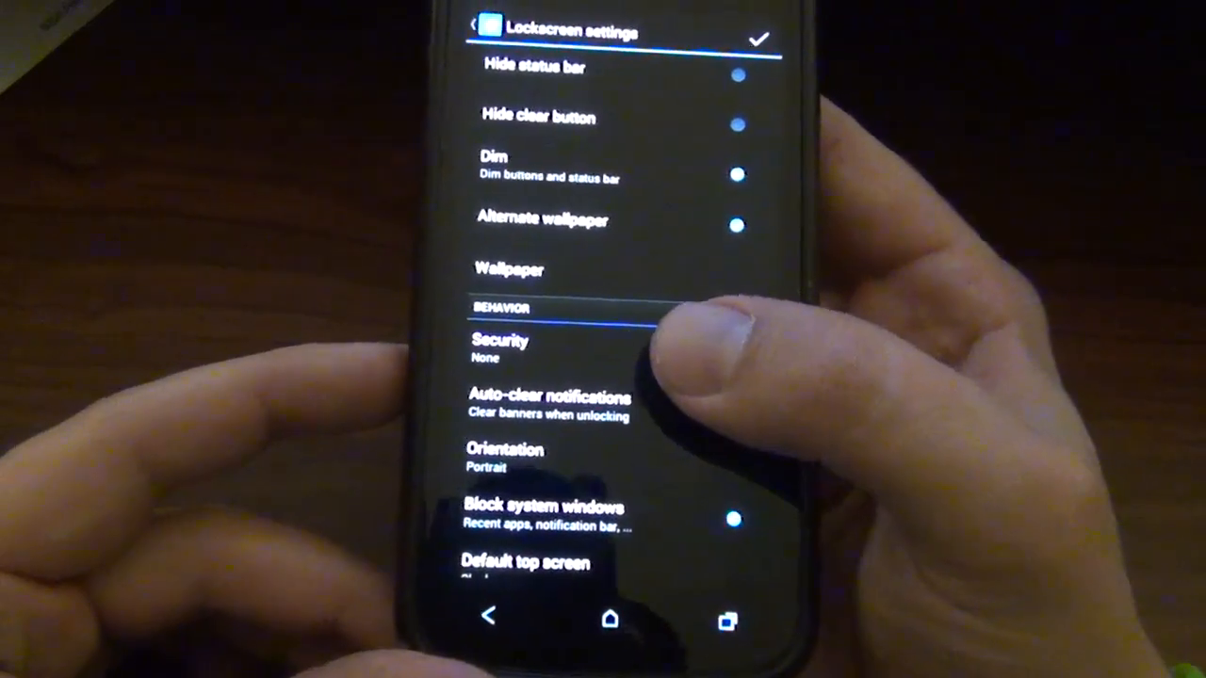
pyautogui.click(499, 343)
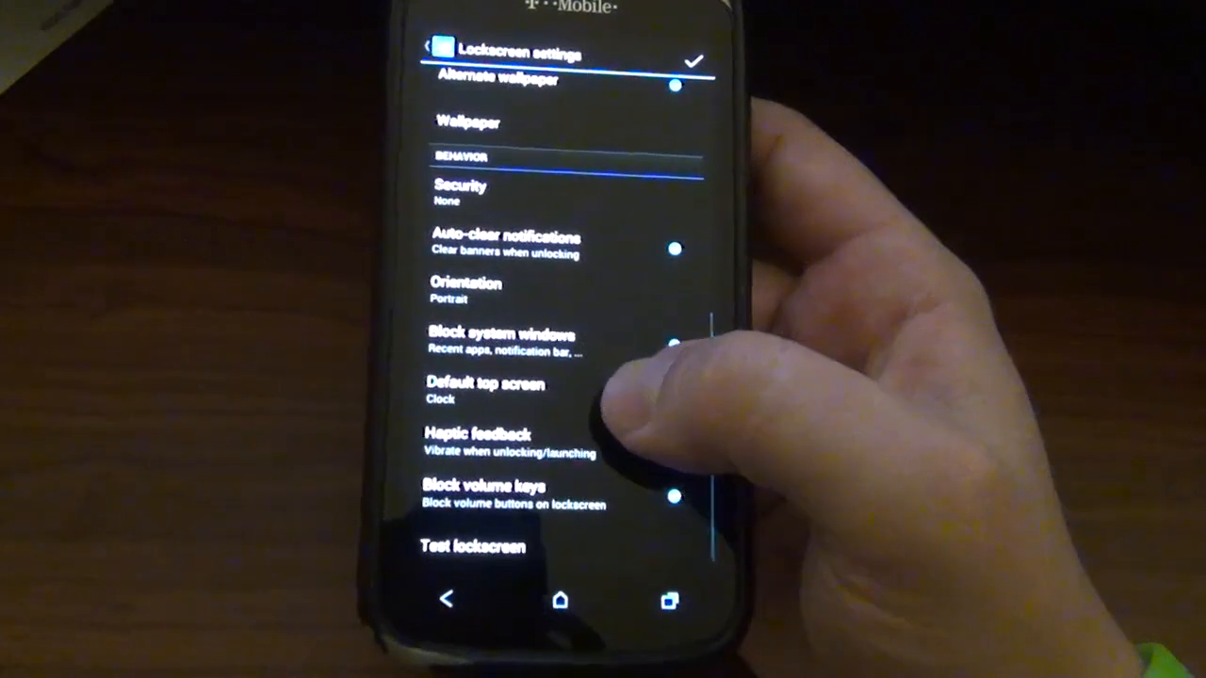
pyautogui.click(485, 391)
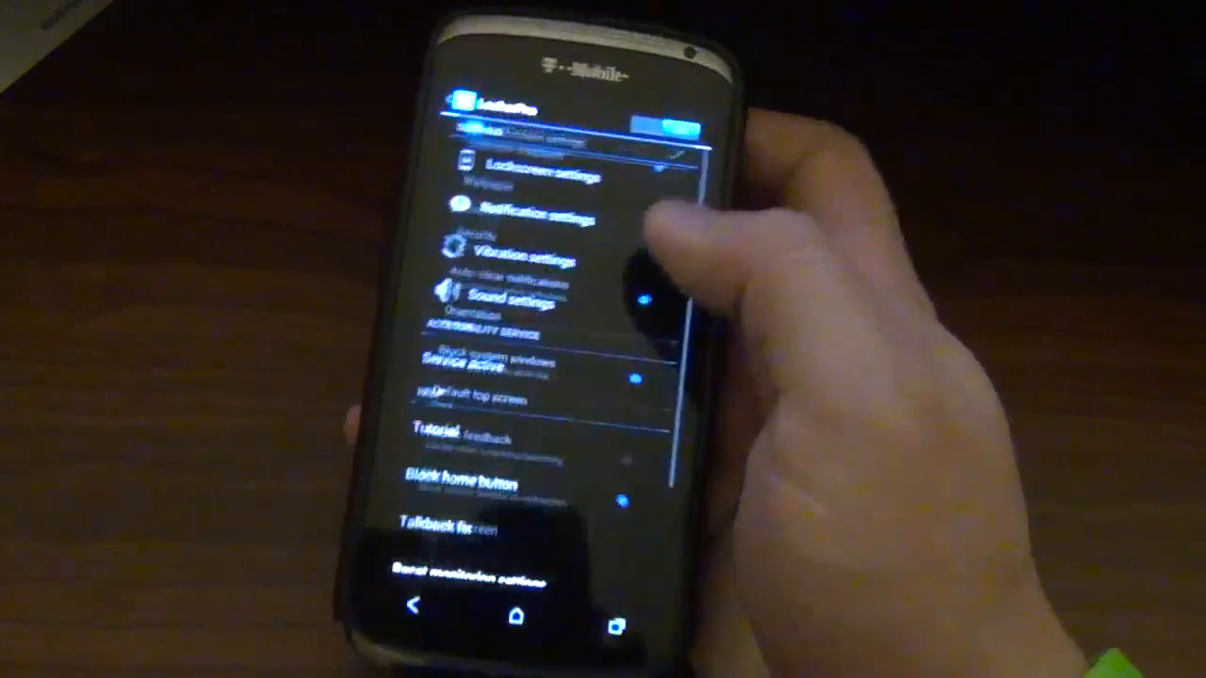
pyautogui.click(521, 214)
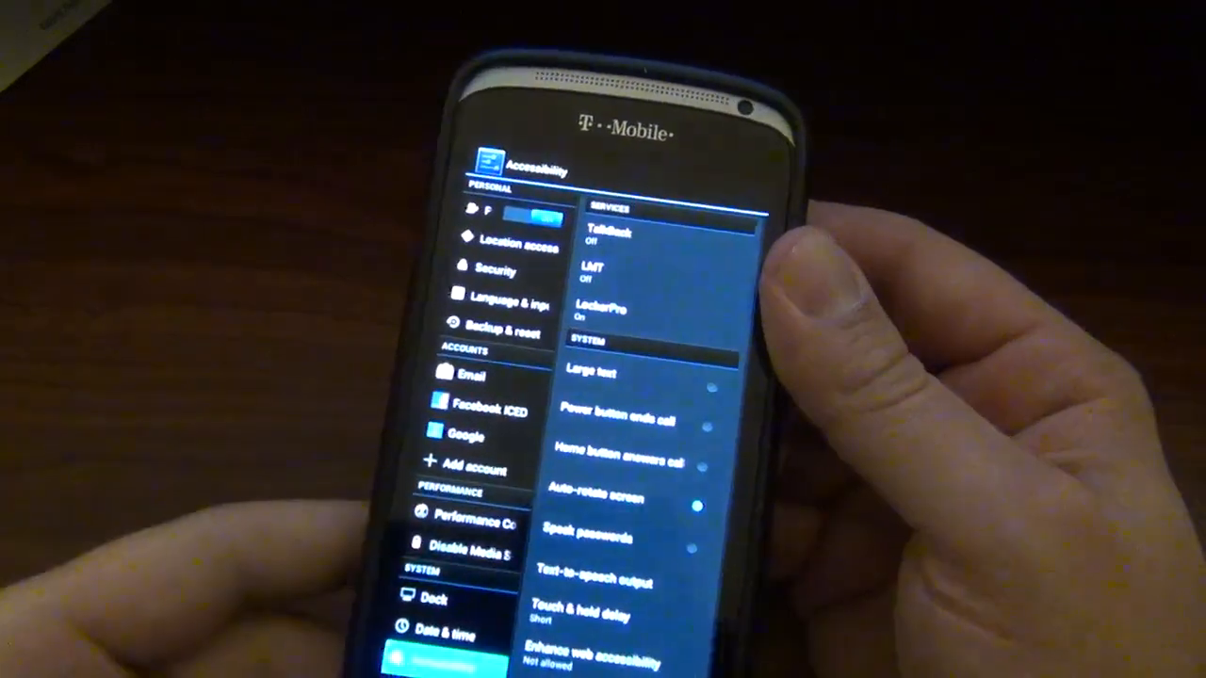
pyautogui.click(601, 309)
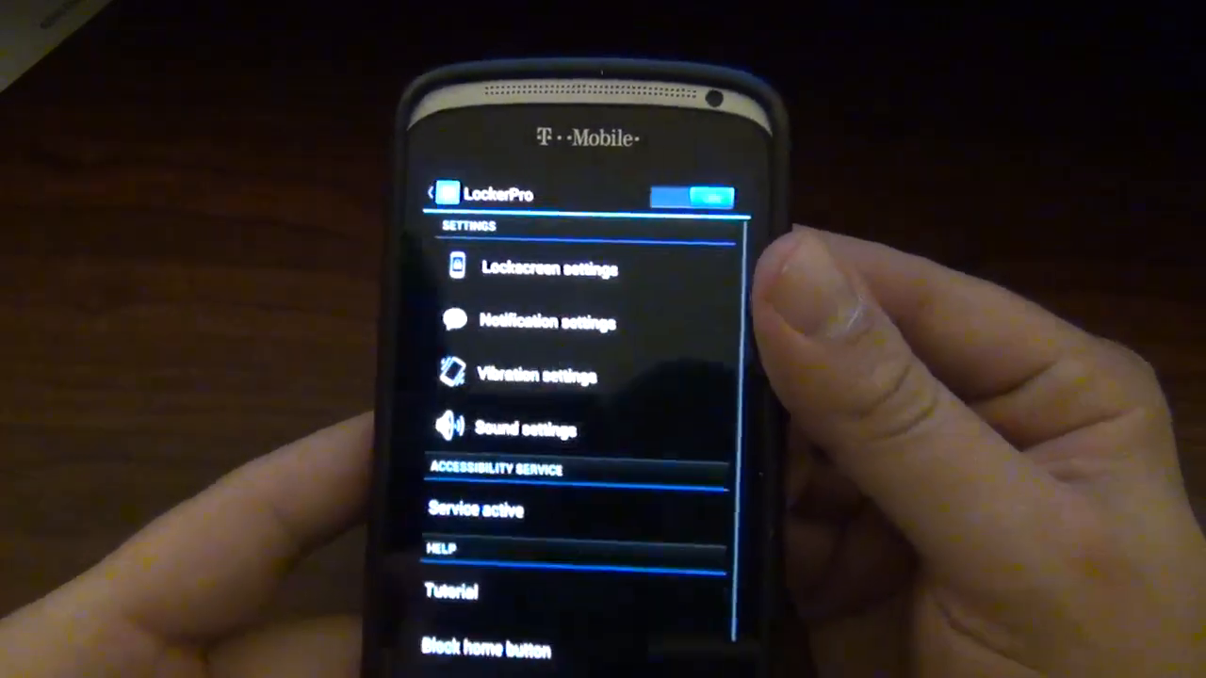
pyautogui.scroll(-3)
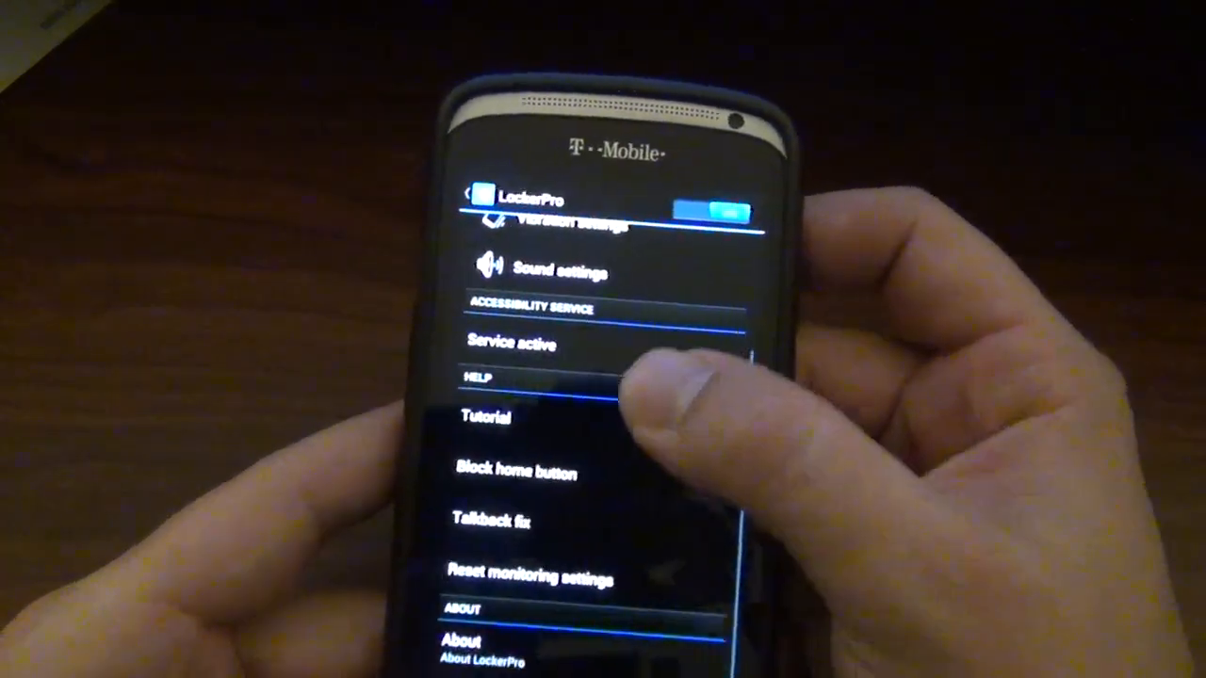